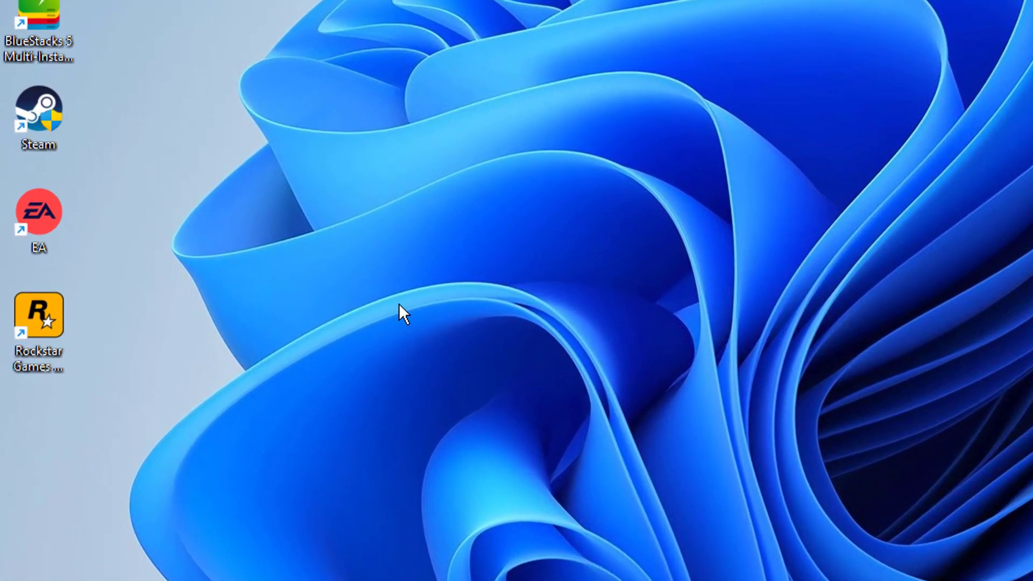
Open the Documents\Rockstar Games folder in File Explorer.
click(37, 316)
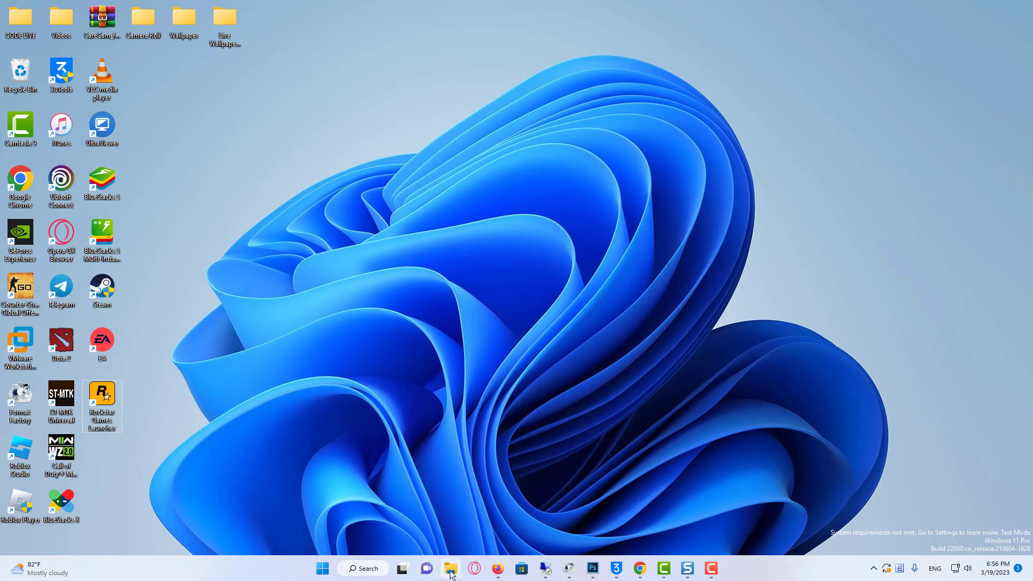
click(450, 568)
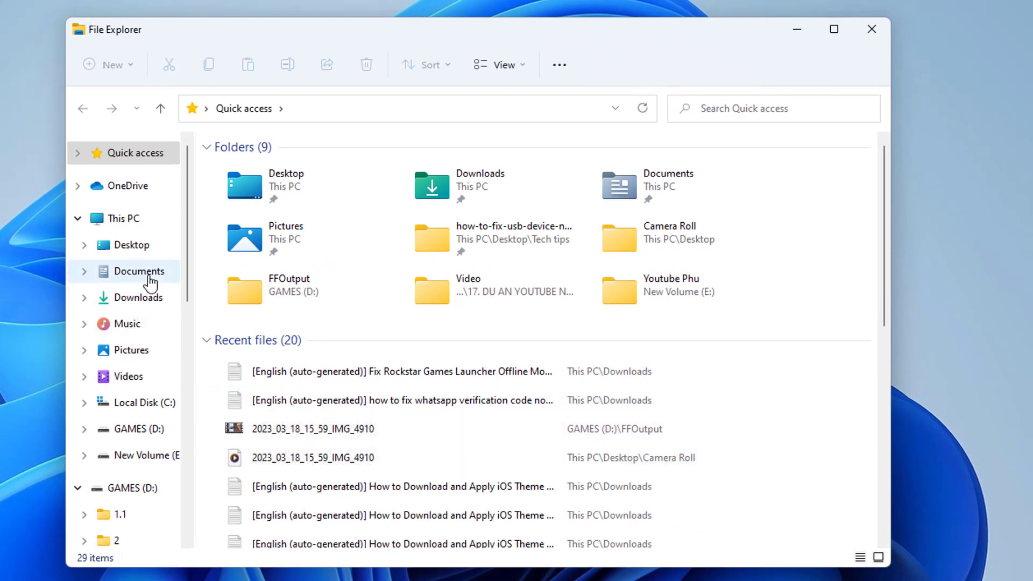
click(140, 271)
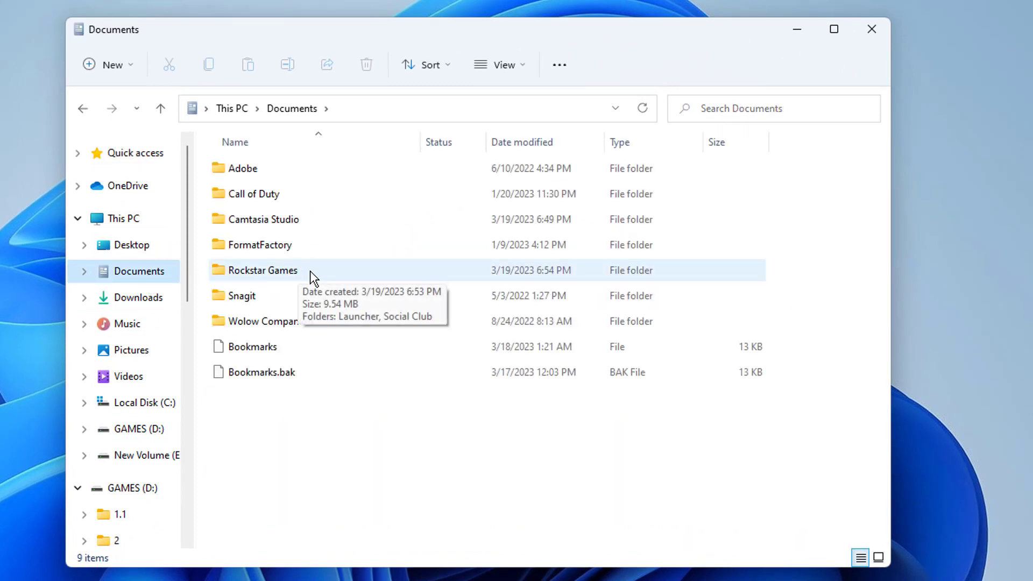
double_click(262, 270)
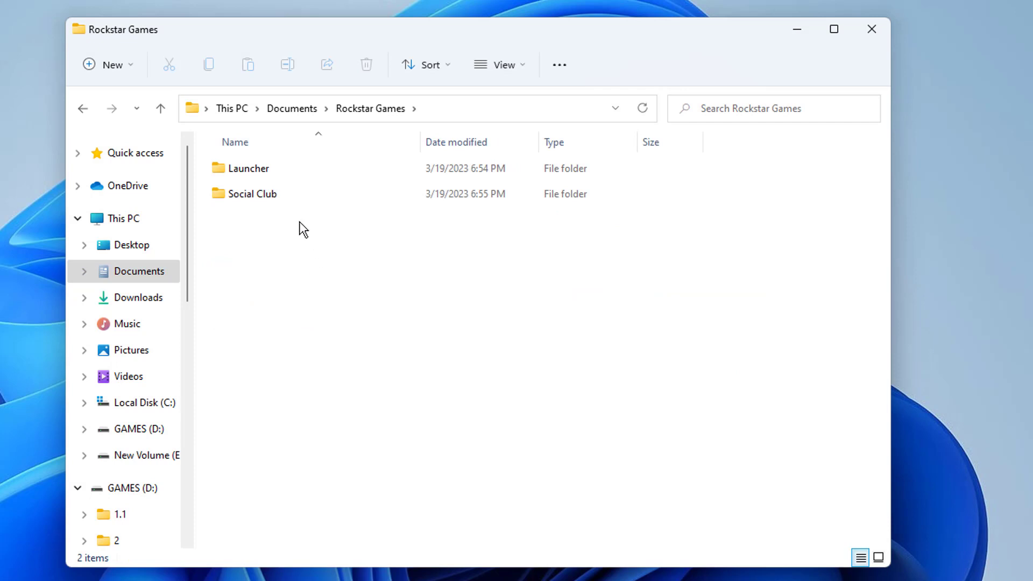
Delete the Social Club folder through Show more options > Delete.
click(251, 194)
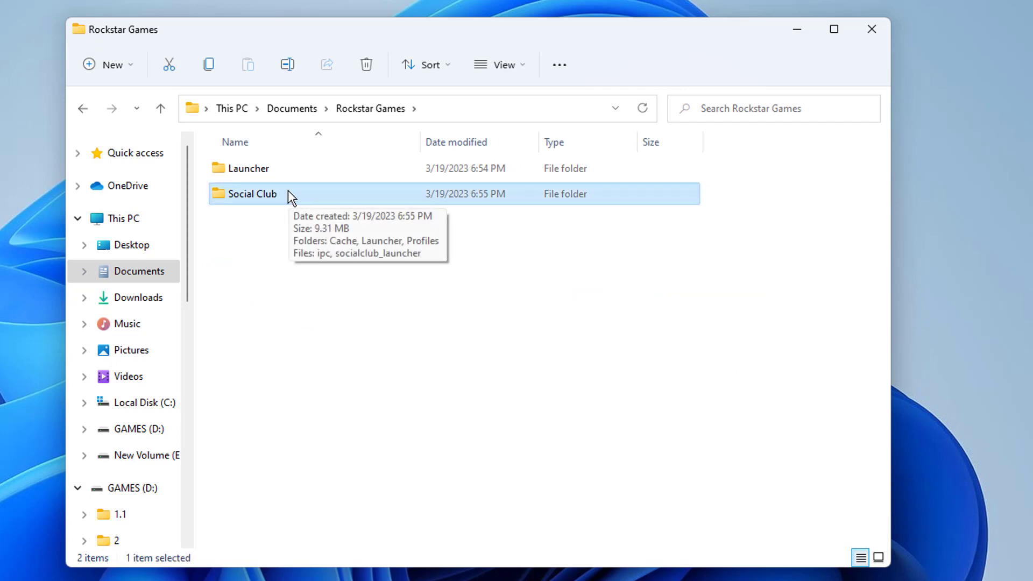
right_click(251, 194)
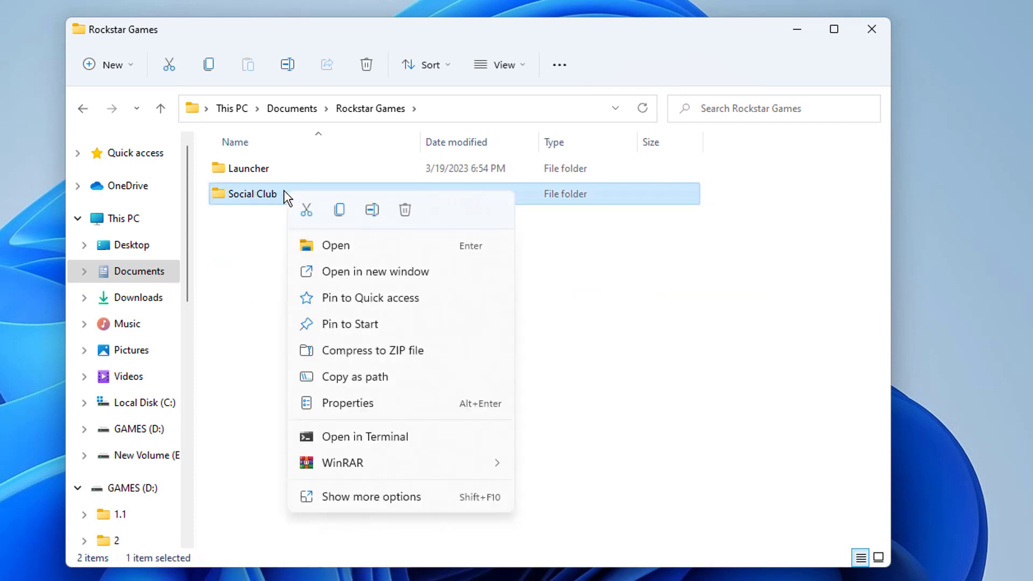
mouse_move(342, 447)
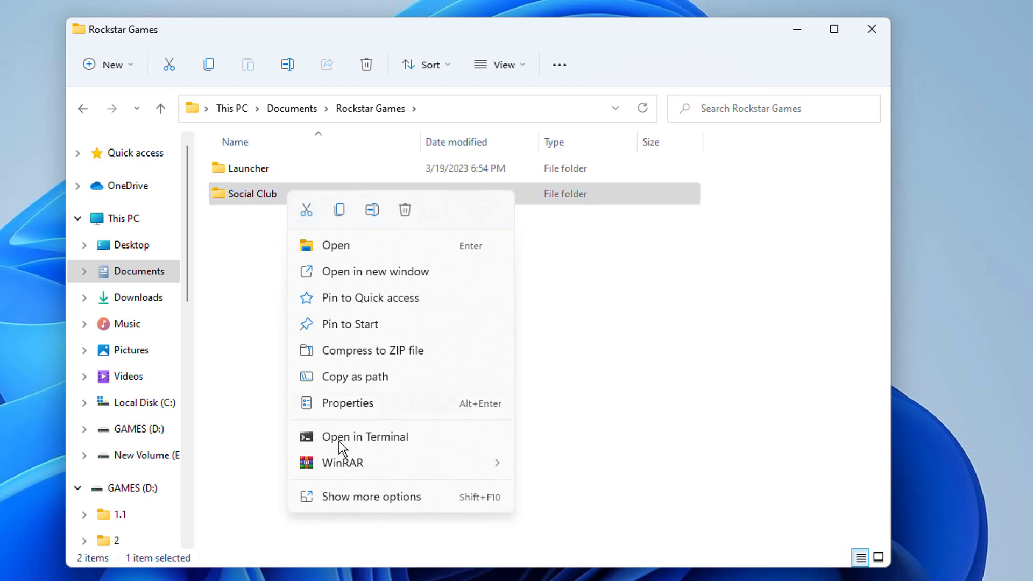
click(372, 496)
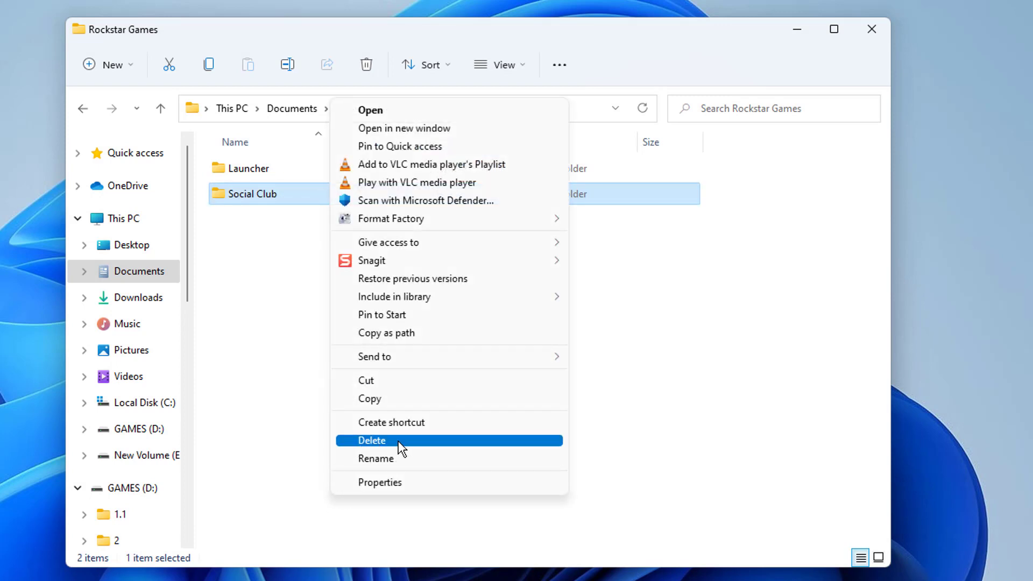
click(373, 440)
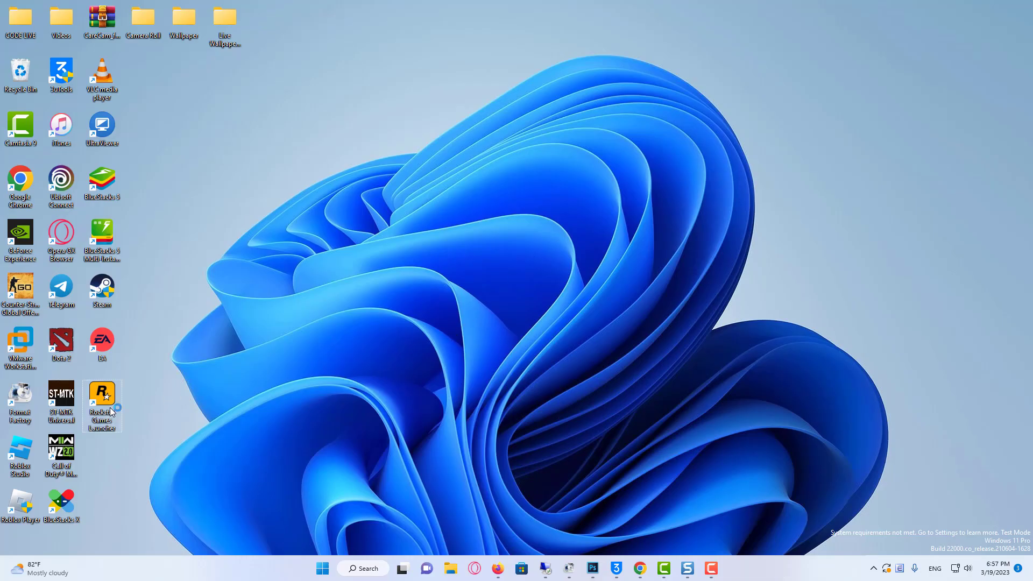
mouse_move(499, 408)
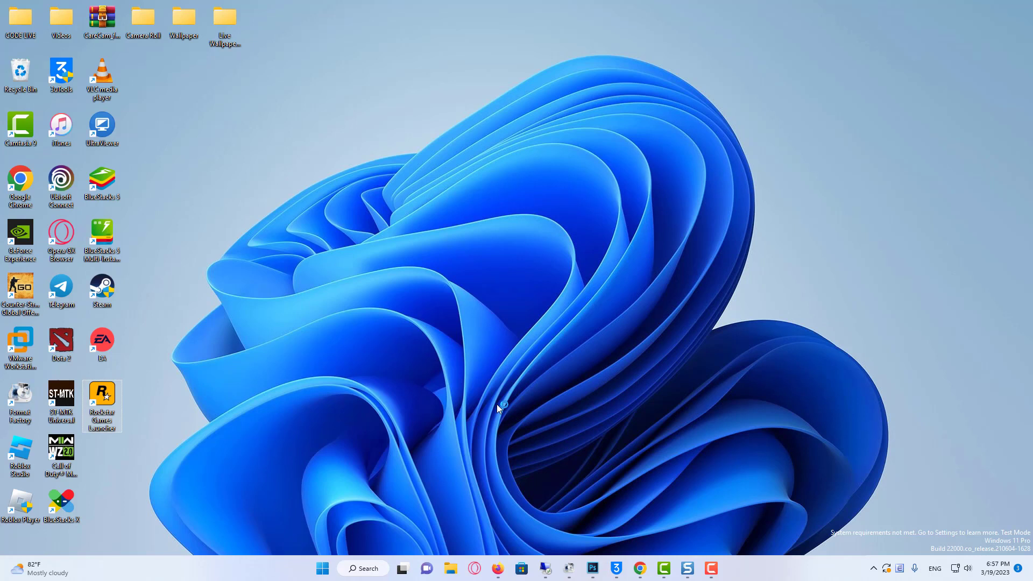
double_click(102, 402)
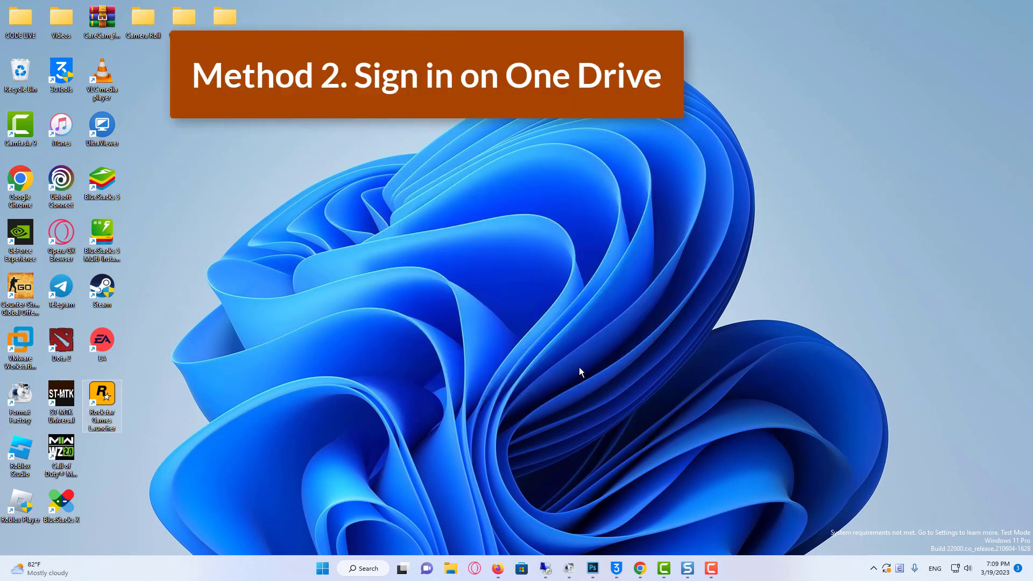
mouse_move(397, 551)
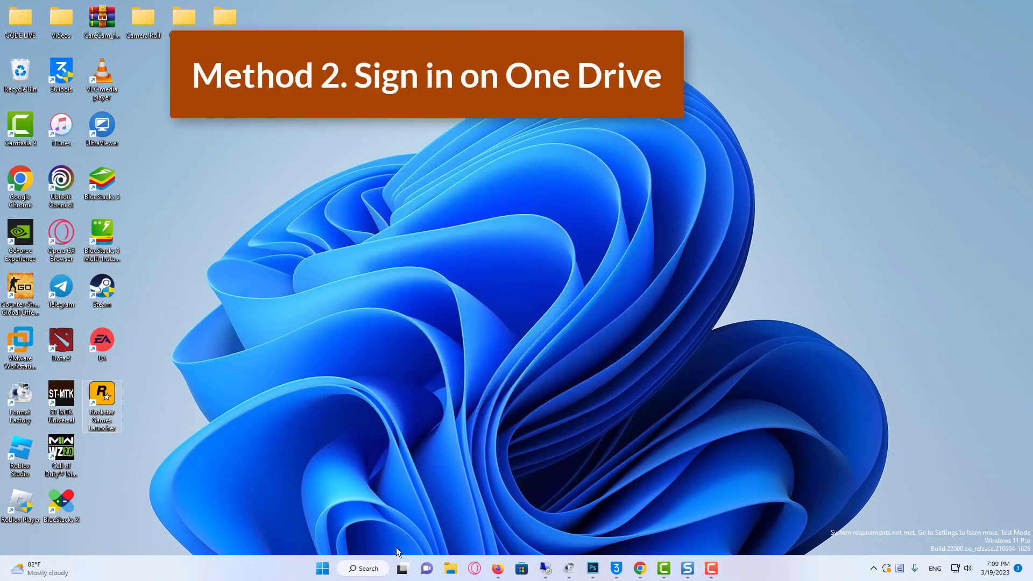
Search Windows for 'oneDrive' and launch the OneDrive app from the results.
click(322, 568)
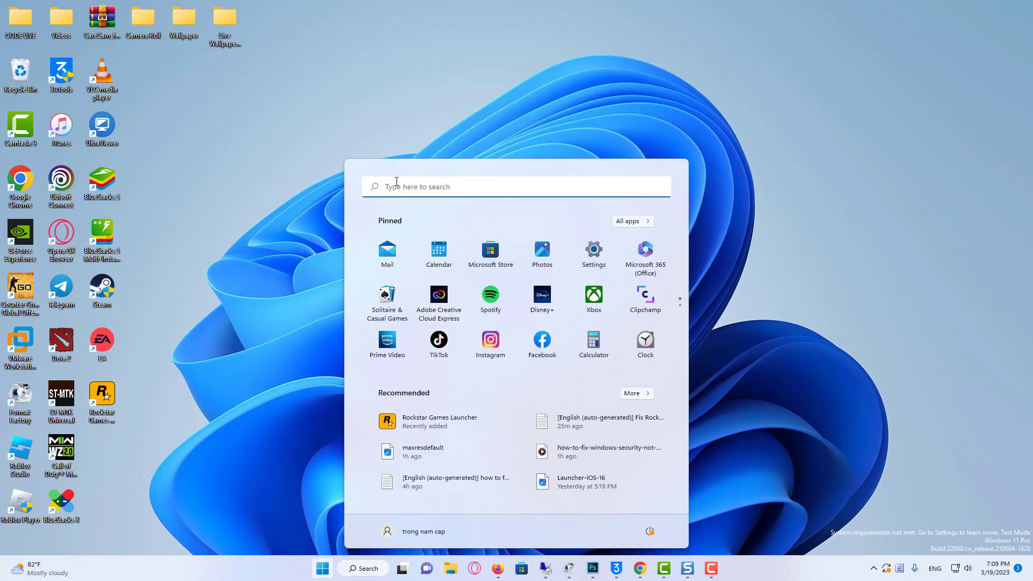
text(oneDrive)
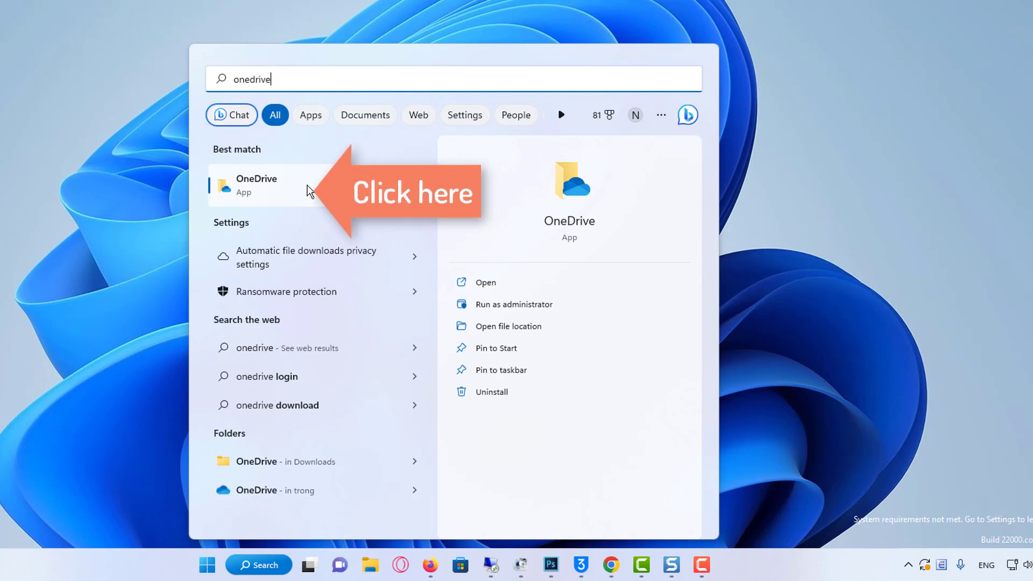
click(255, 184)
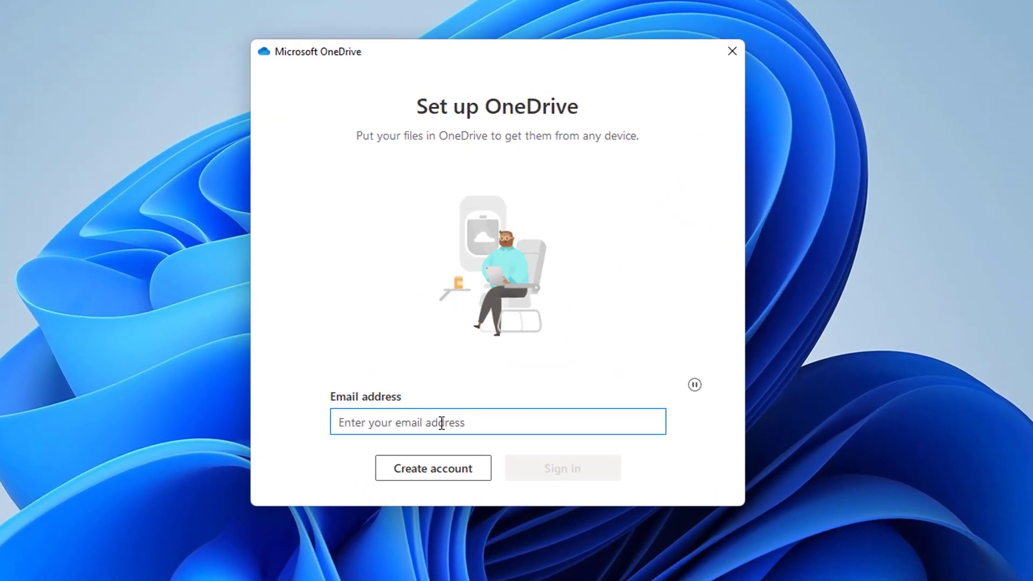
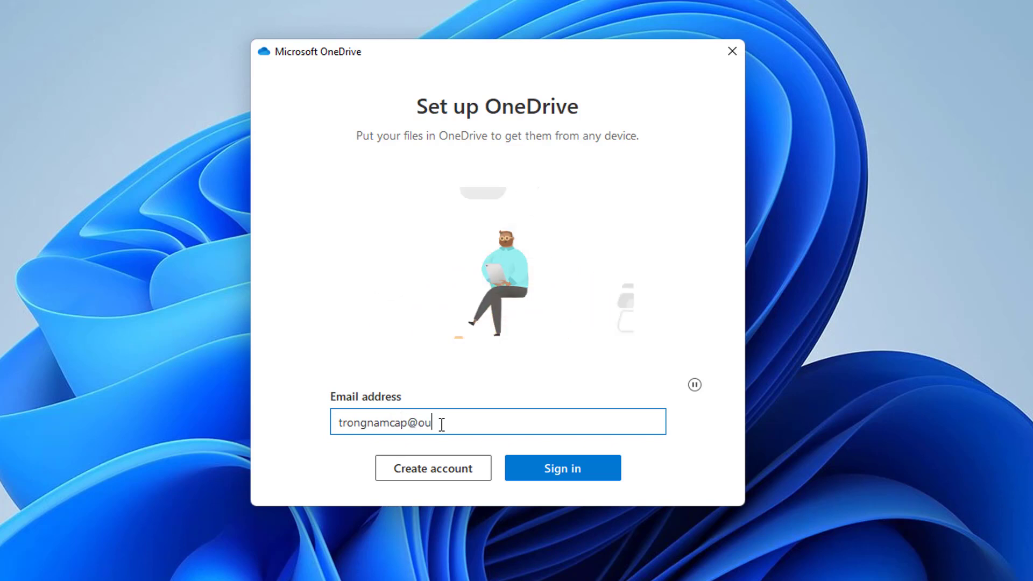
click(562, 467)
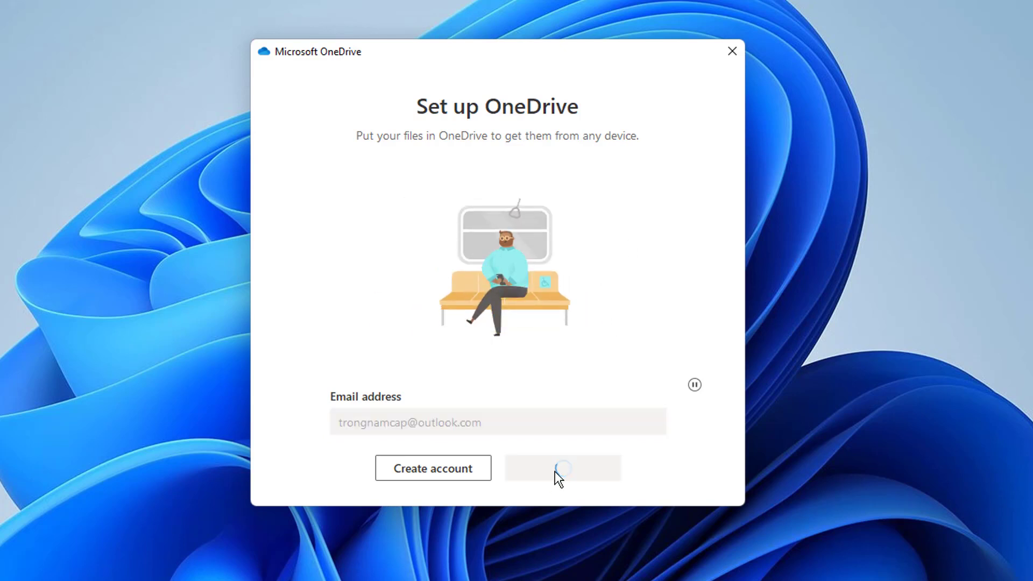
click(561, 467)
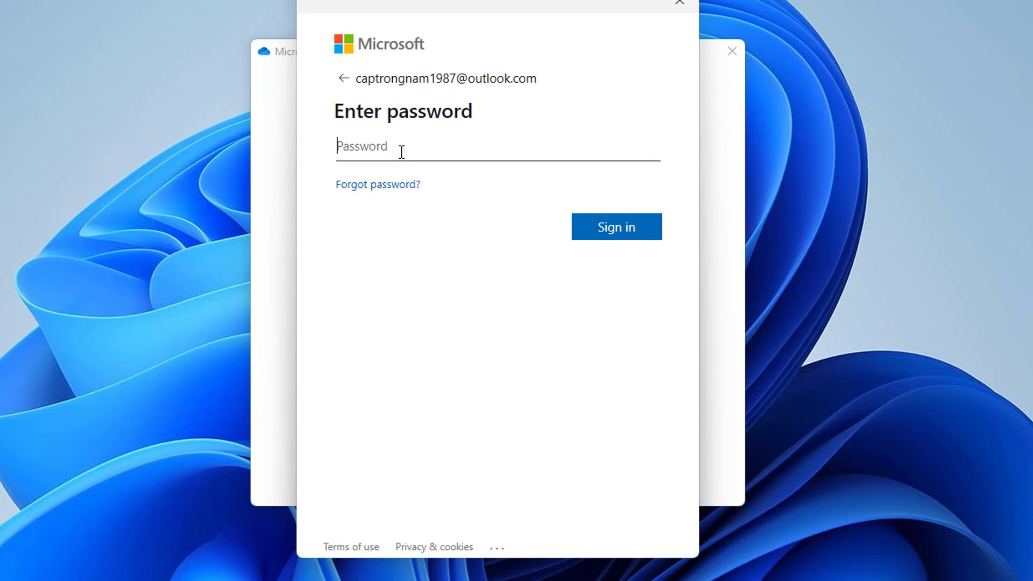
text(password)
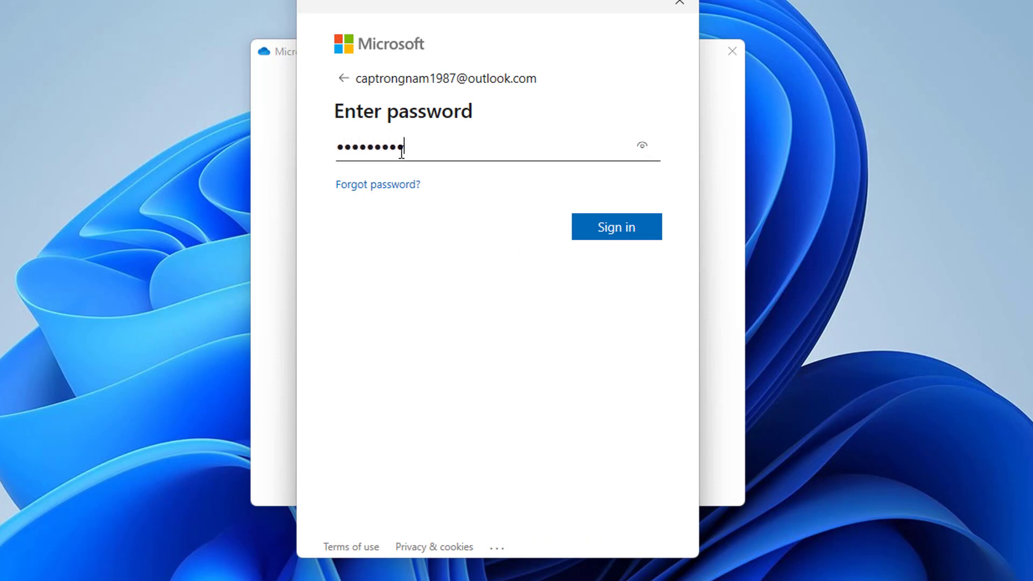
text(••)
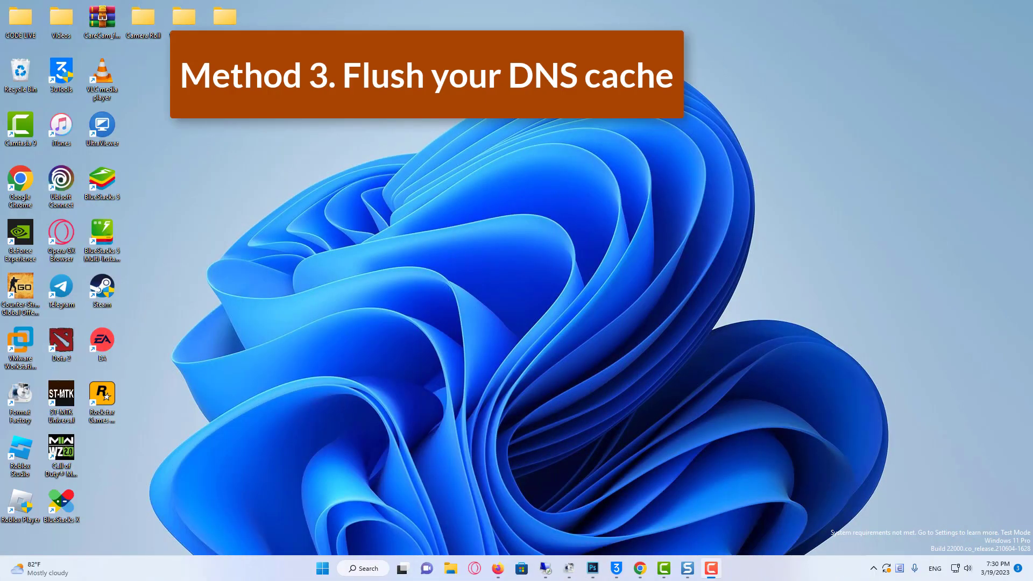
mouse_move(789, 368)
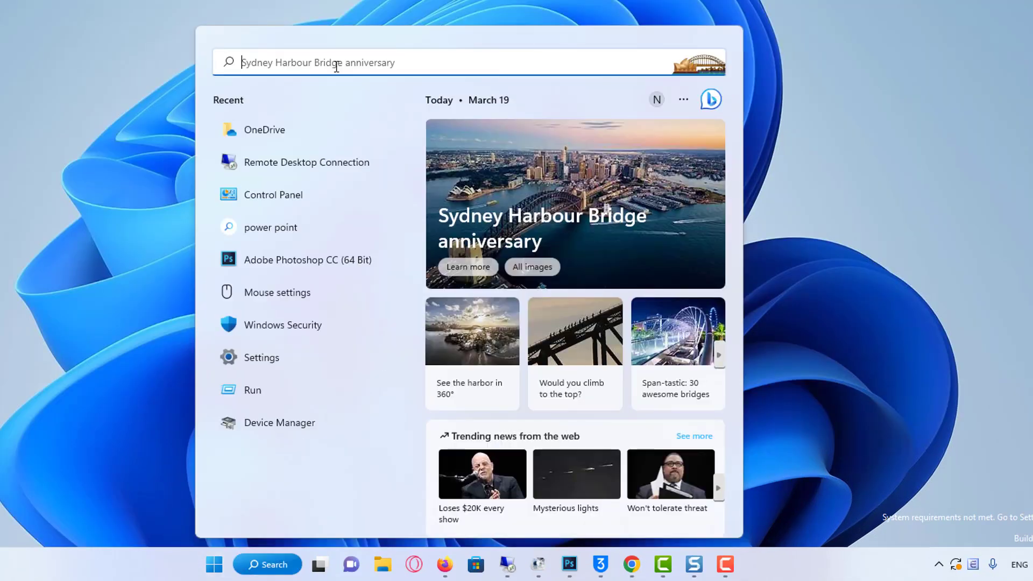
Search for 'cmd' and run Command Prompt as administrator.
text(cmd)
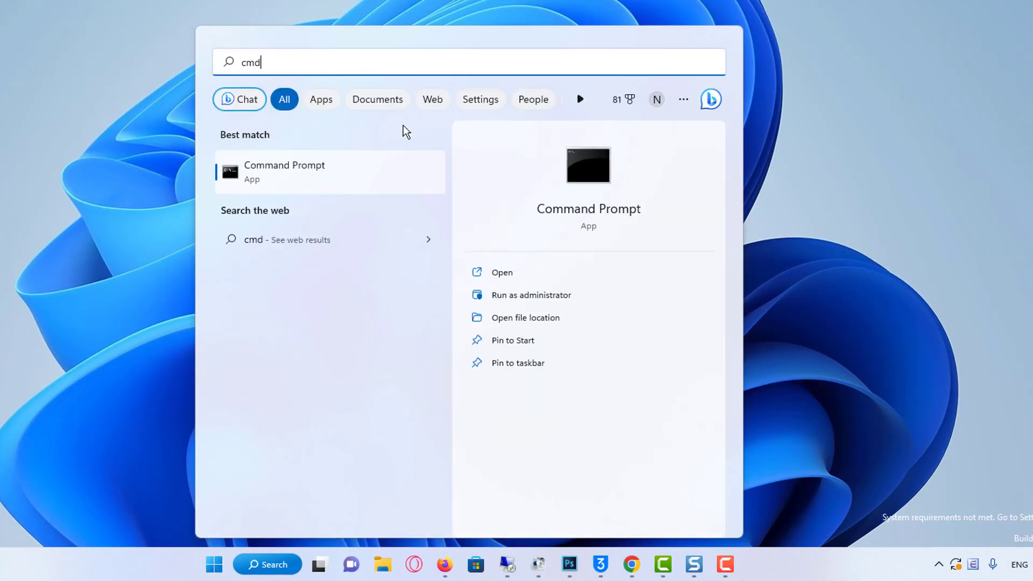
right_click(283, 171)
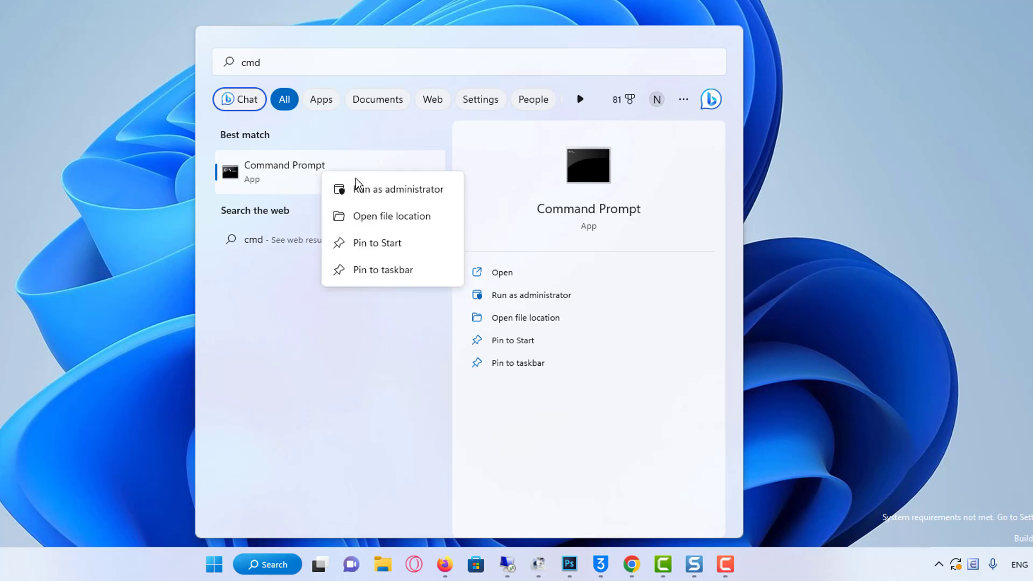
mouse_move(384, 189)
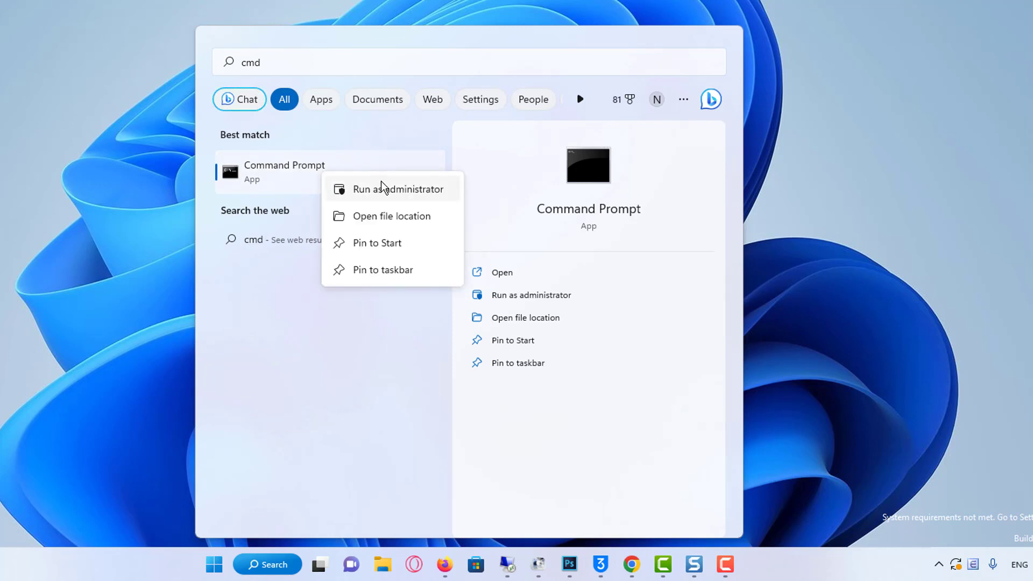
mouse_move(392, 189)
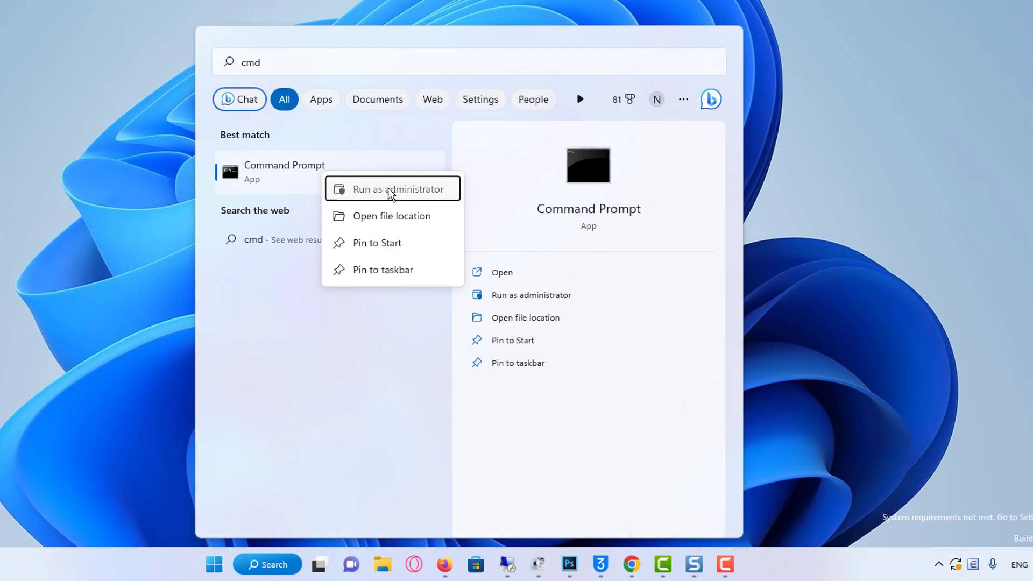
click(390, 189)
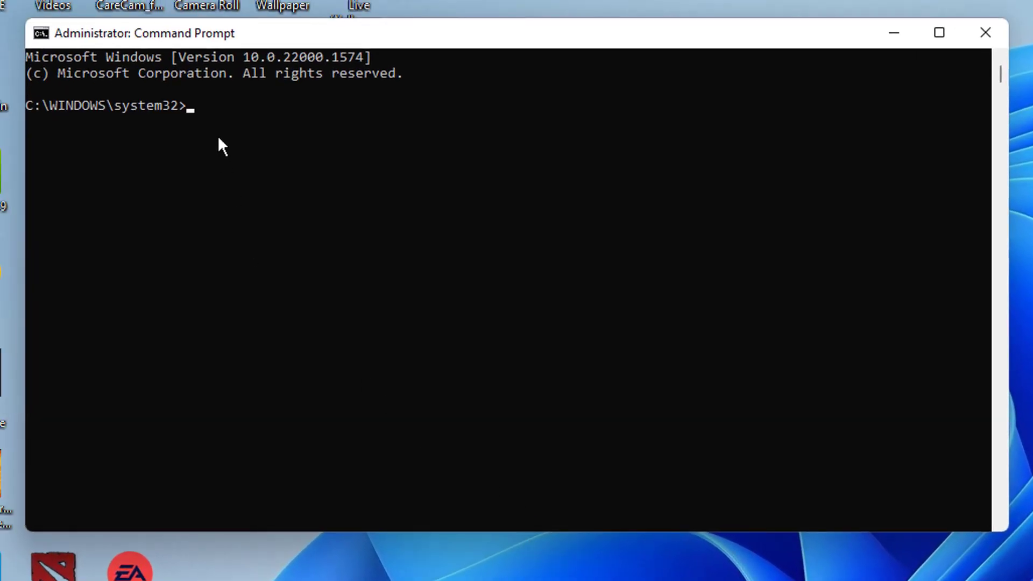
Run 'ipconfig /flushdns' and 'netsh winsock reset', then type 'exit' at the prompt.
text(ipconfig /flushdns)
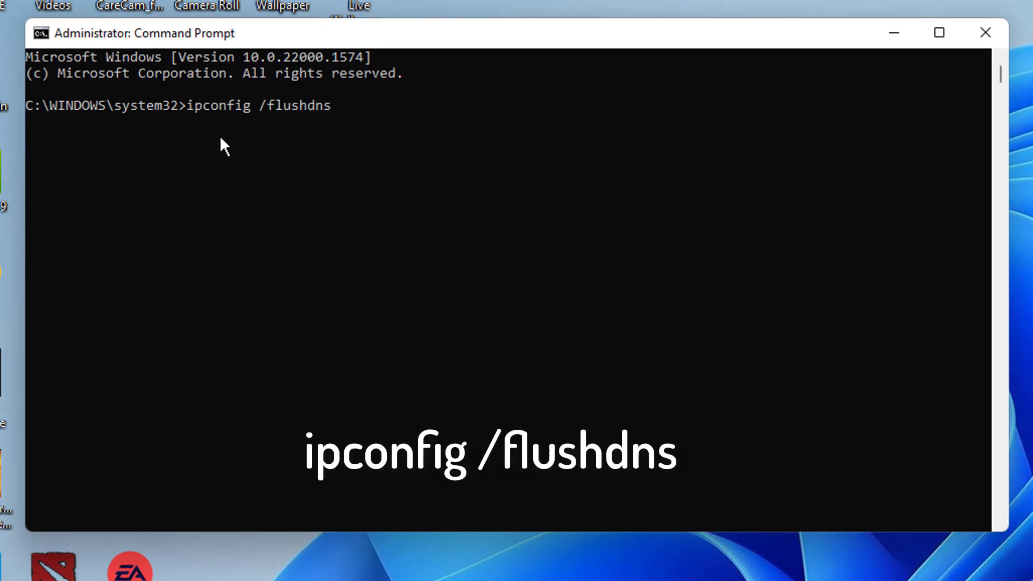
mouse_move(458, 179)
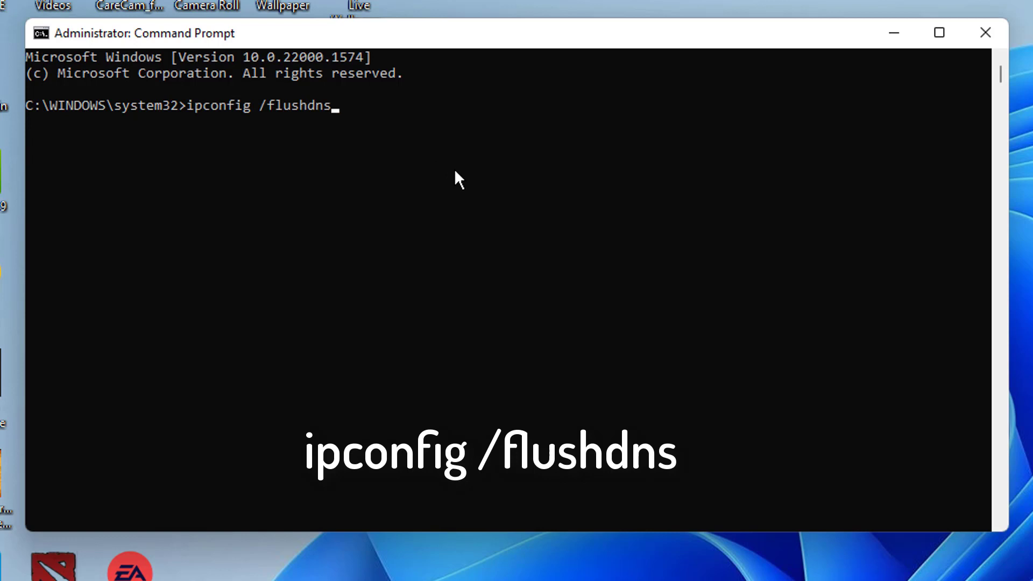
key(Enter)
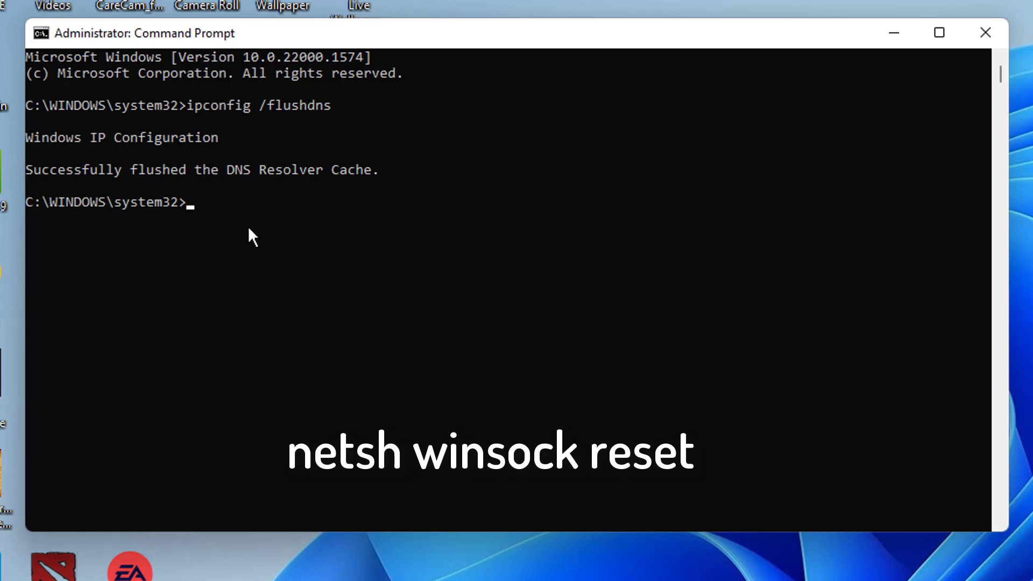
text(netsh winsock reset)
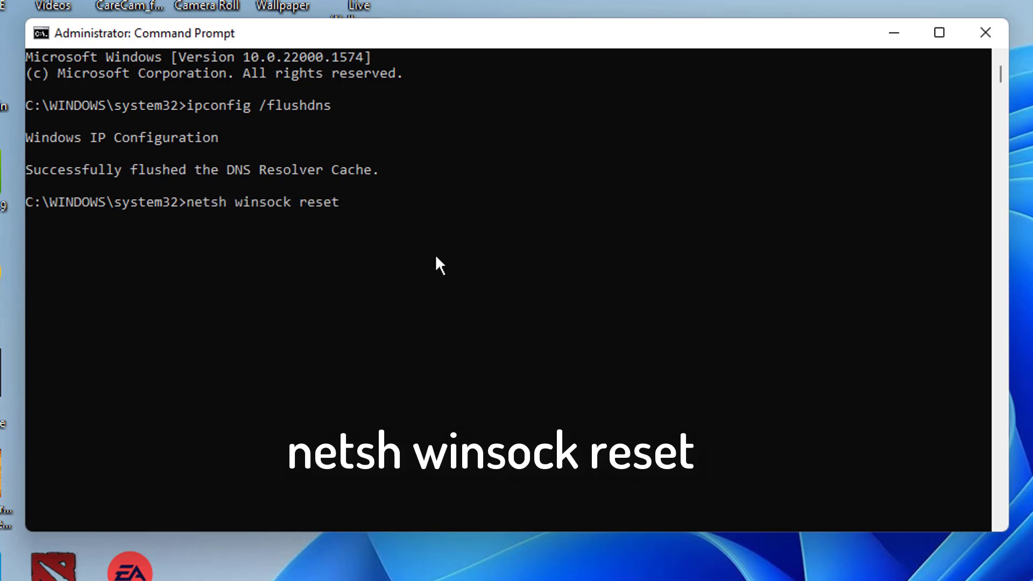
mouse_move(444, 263)
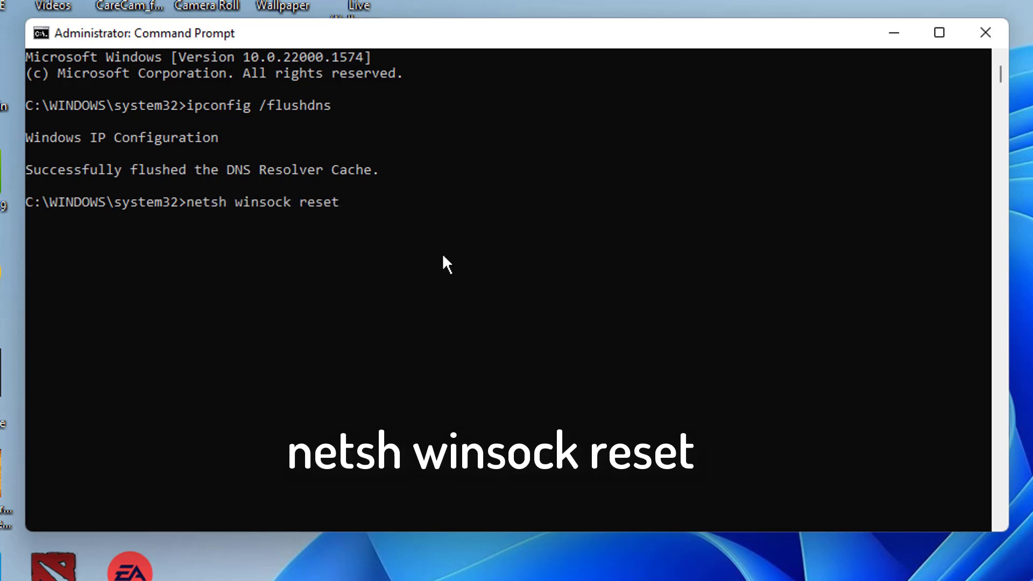
key(enter)
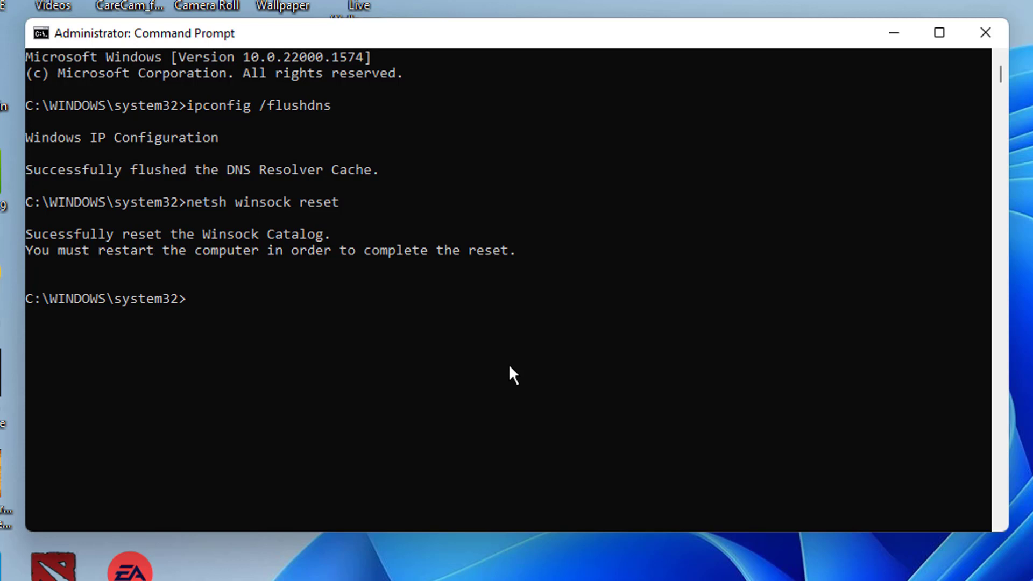
mouse_move(384, 393)
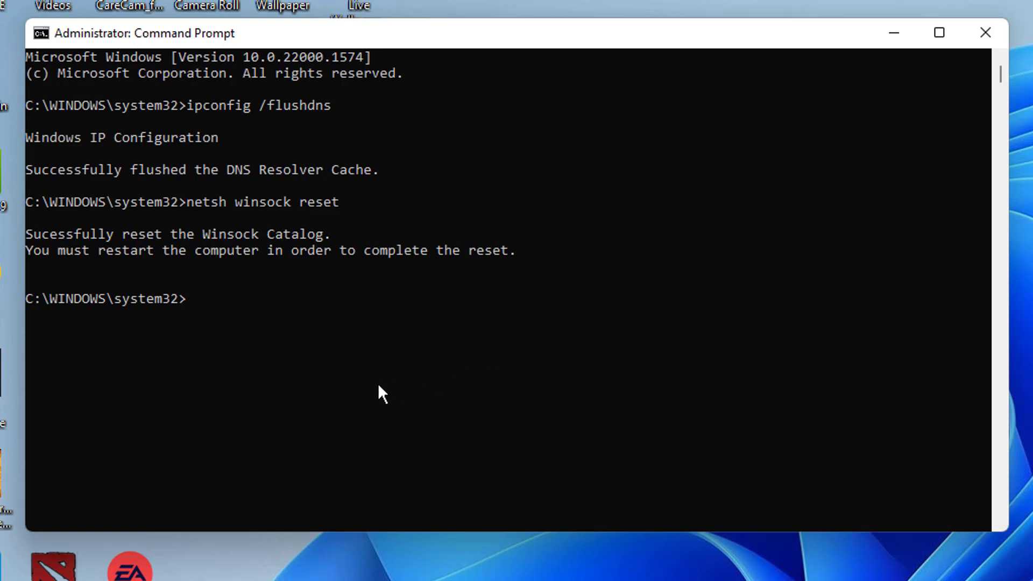
text(exit)
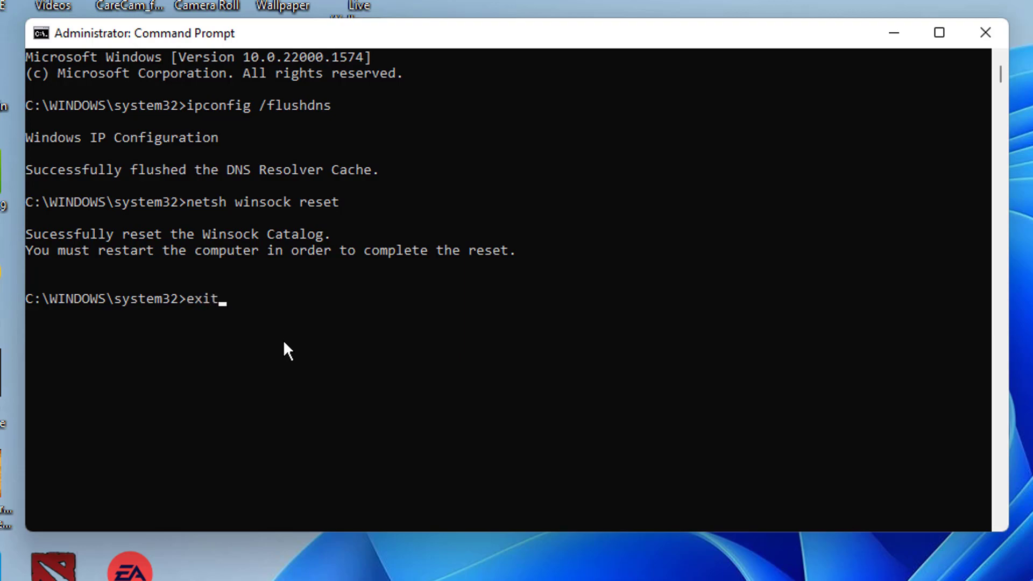